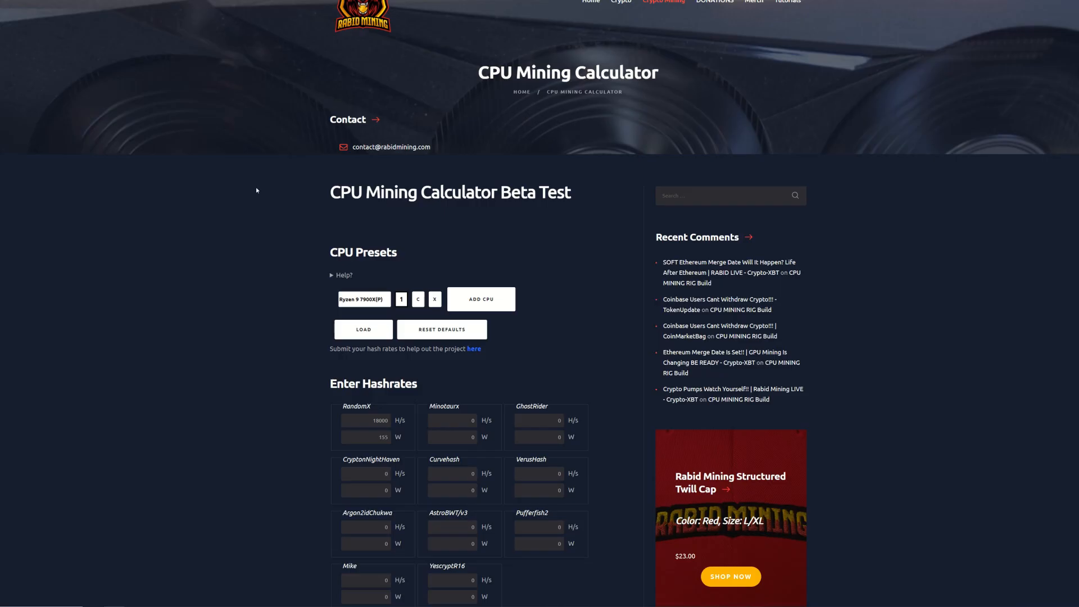
Scroll down to the Ryzen 9 7900X profitability table led by Zephyr, Yadacoin and Reaction.
{"action": "scroll", "scroll_direction": "down", "scroll_amount": 3}
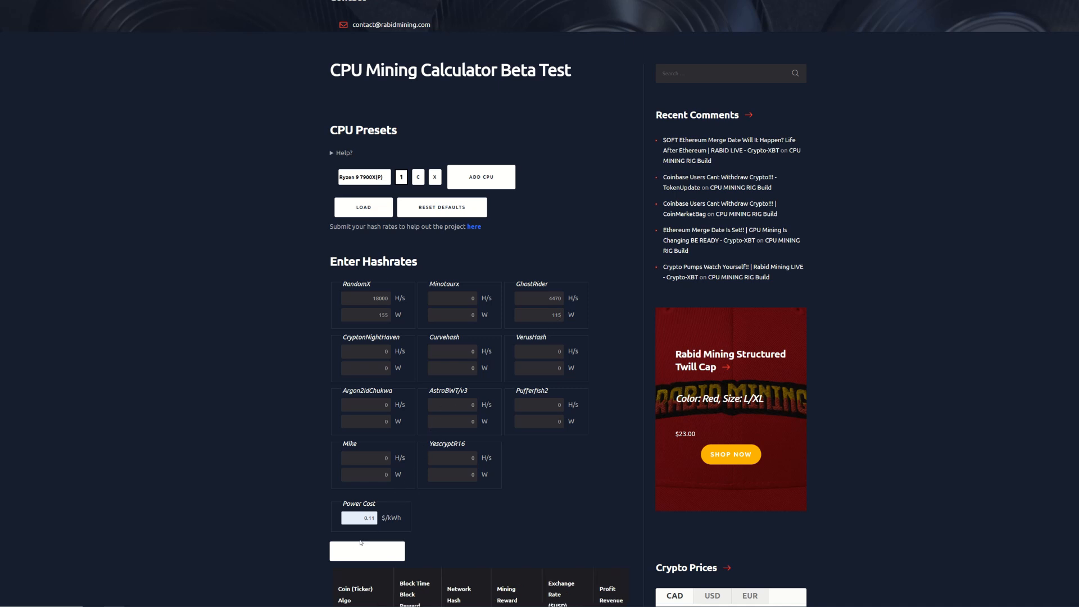
{"action": "scroll", "scroll_direction": "down", "scroll_amount": 3}
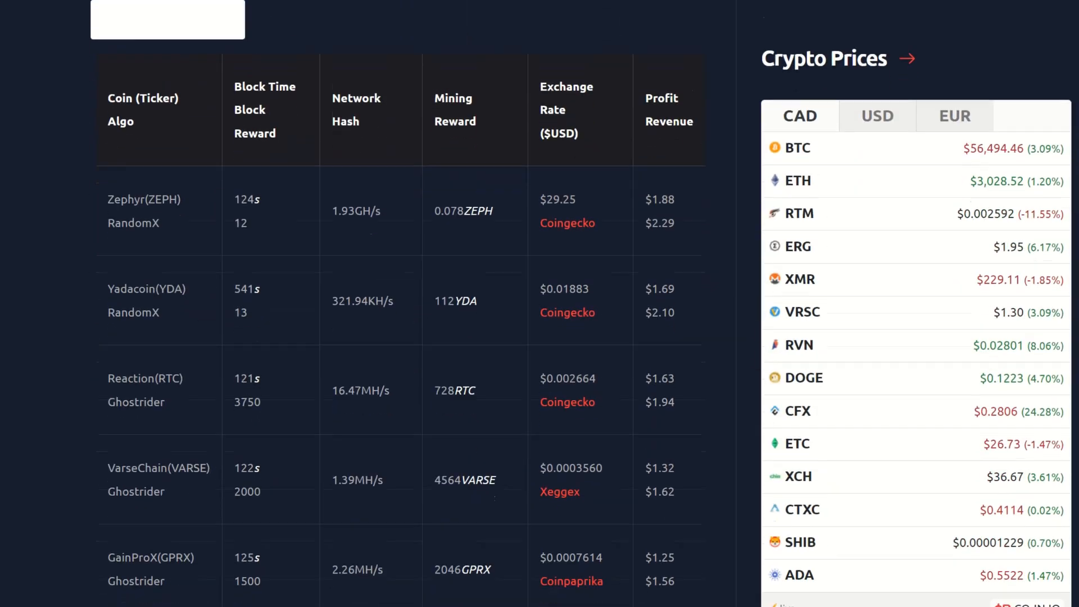
{"action": "scroll", "scroll_direction": "down", "scroll_amount": 3}
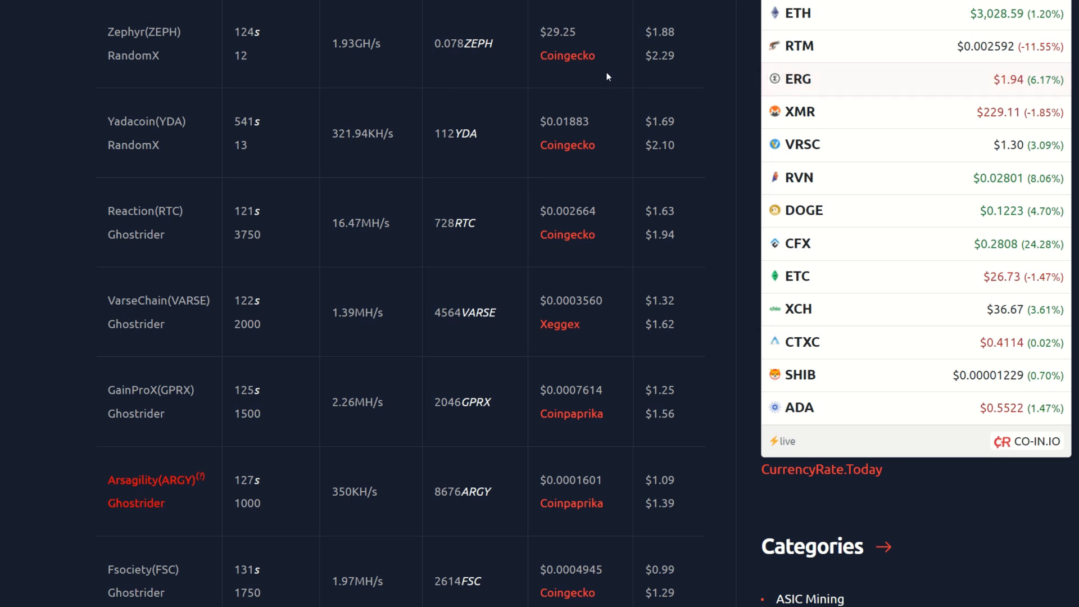
{"action": "scroll", "scroll_direction": "down", "scroll_amount": 3}
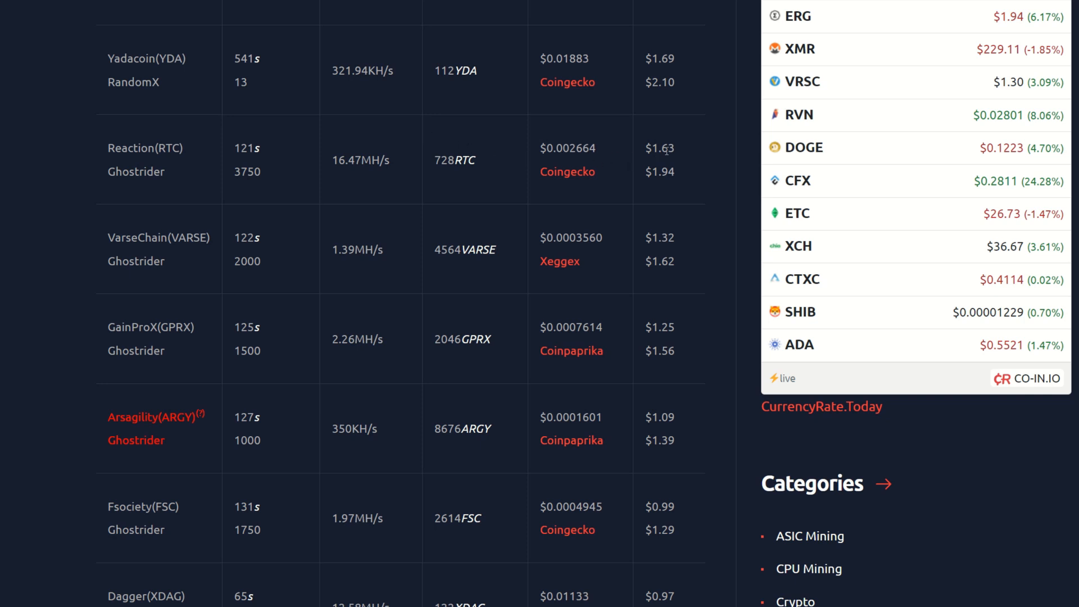
{"action": "double_click", "coordinate": [659, 149]}
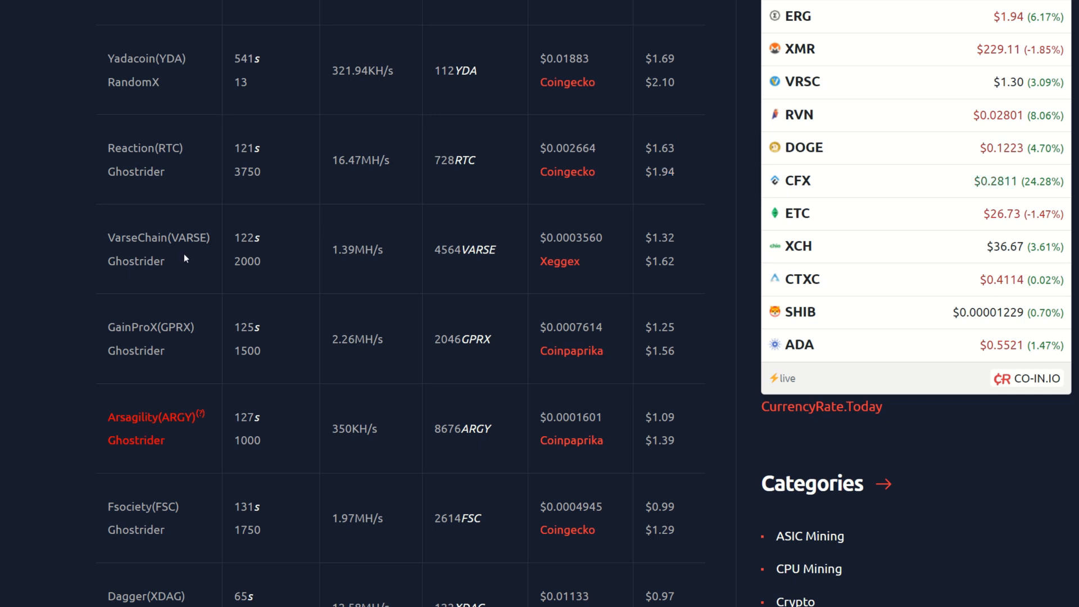
{"action": "scroll", "scroll_direction": "down", "scroll_amount": 3}
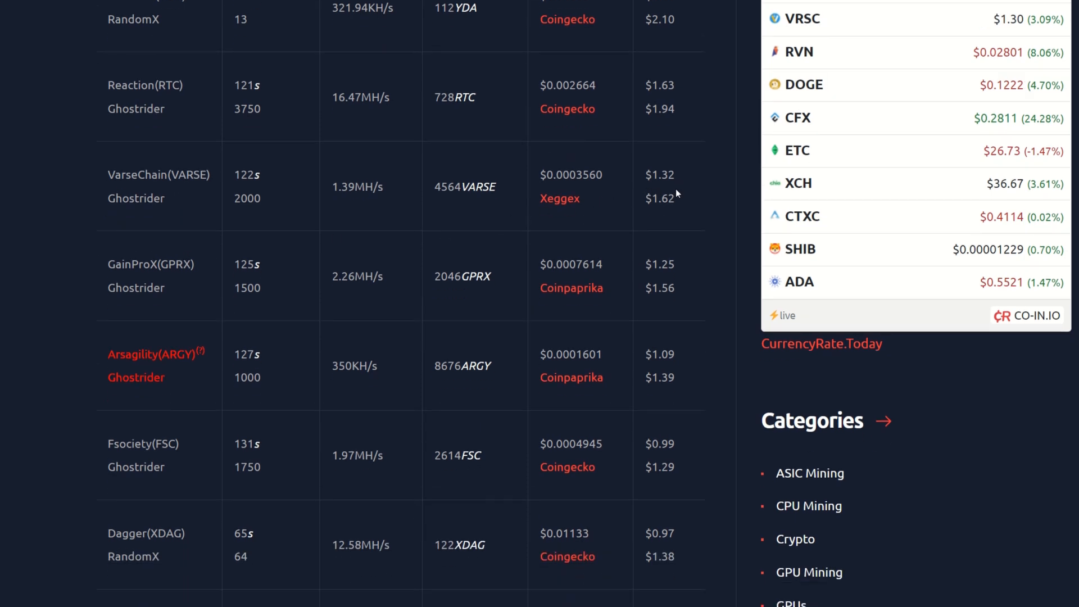
{"action": "mouse_move", "coordinate": [662, 211]}
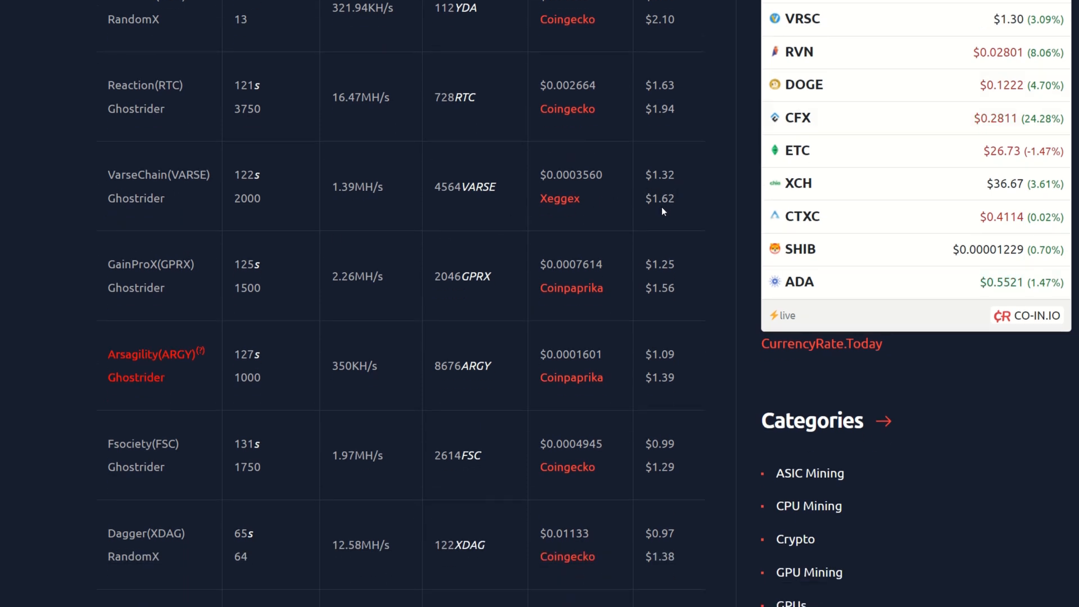
{"action": "mouse_move", "coordinate": [174, 278]}
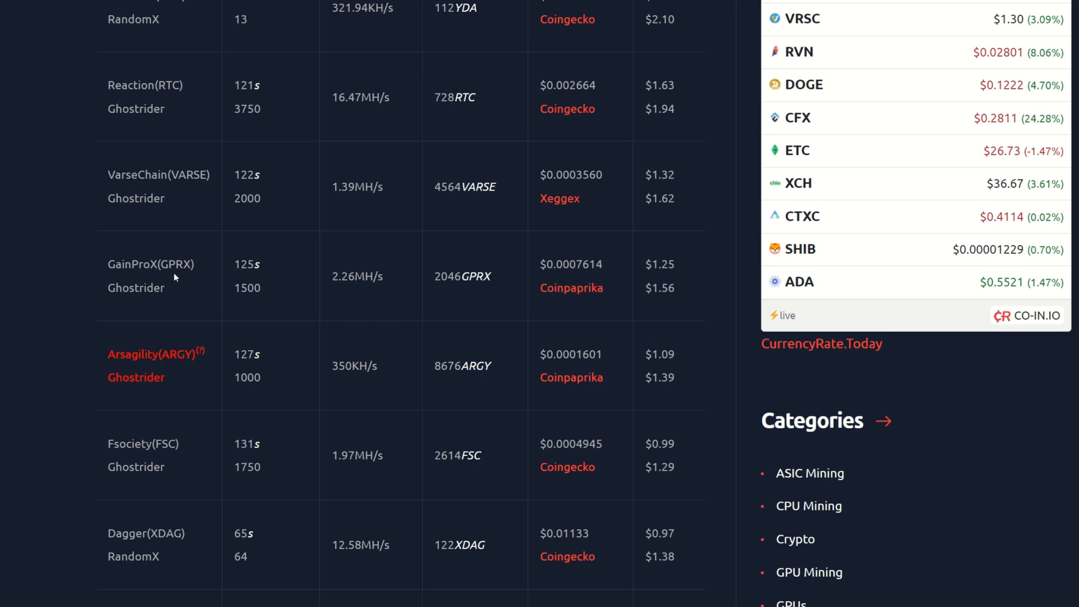
{"action": "mouse_move", "coordinate": [684, 281]}
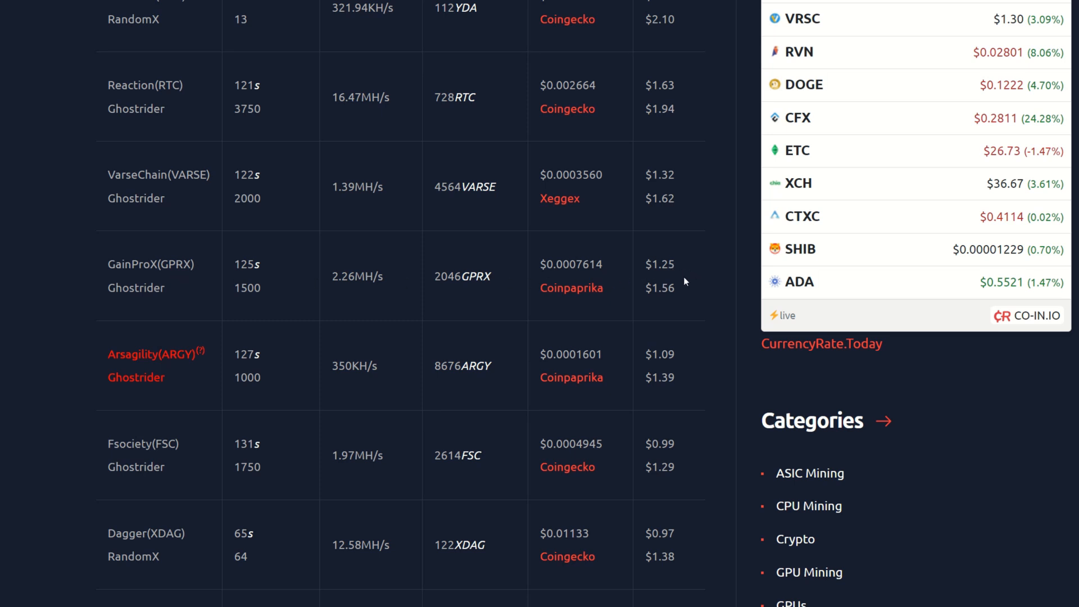
{"action": "mouse_move", "coordinate": [666, 310]}
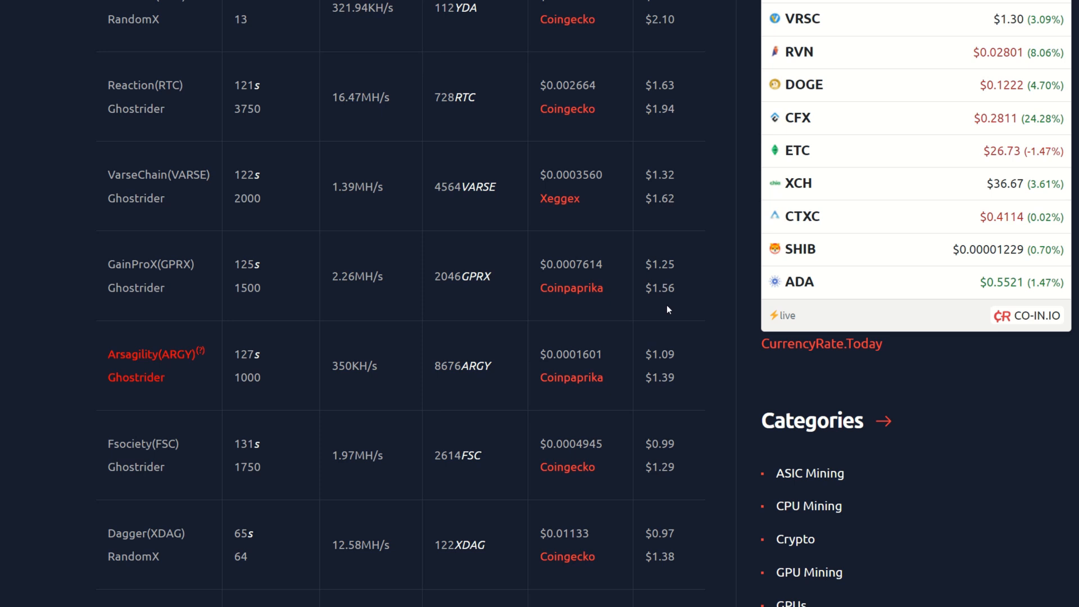
{"action": "scroll", "scroll_direction": "down", "scroll_amount": 3}
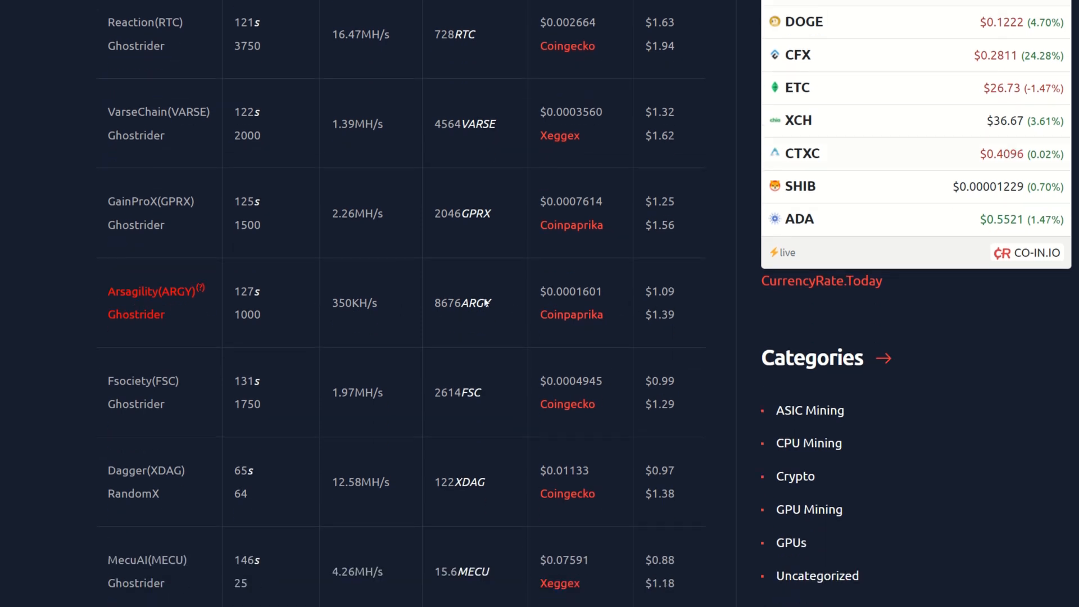
{"action": "scroll", "scroll_direction": "down", "scroll_amount": 3}
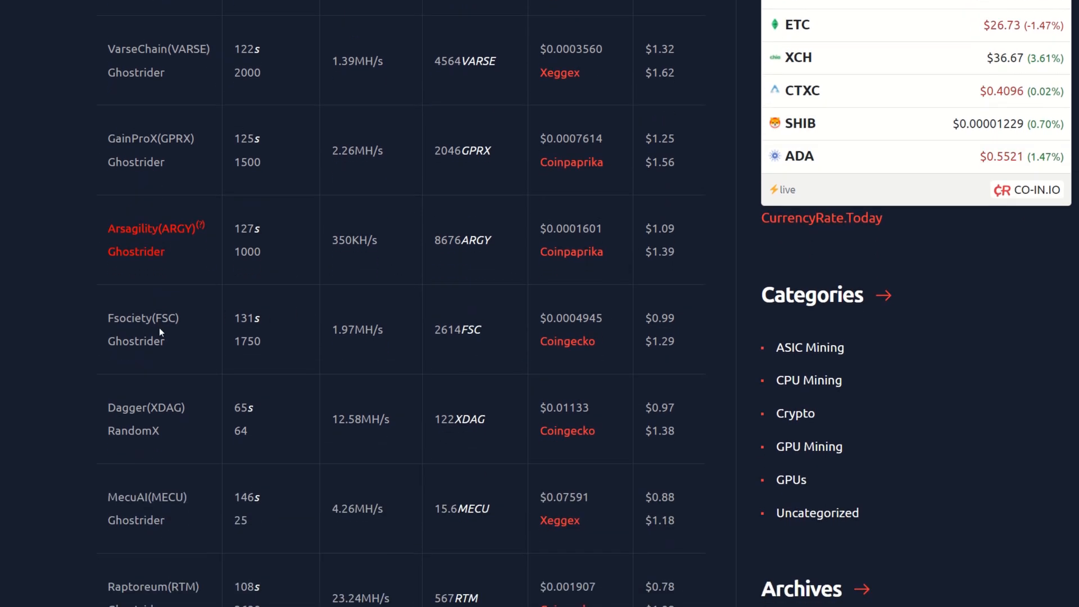
{"action": "mouse_move", "coordinate": [675, 333]}
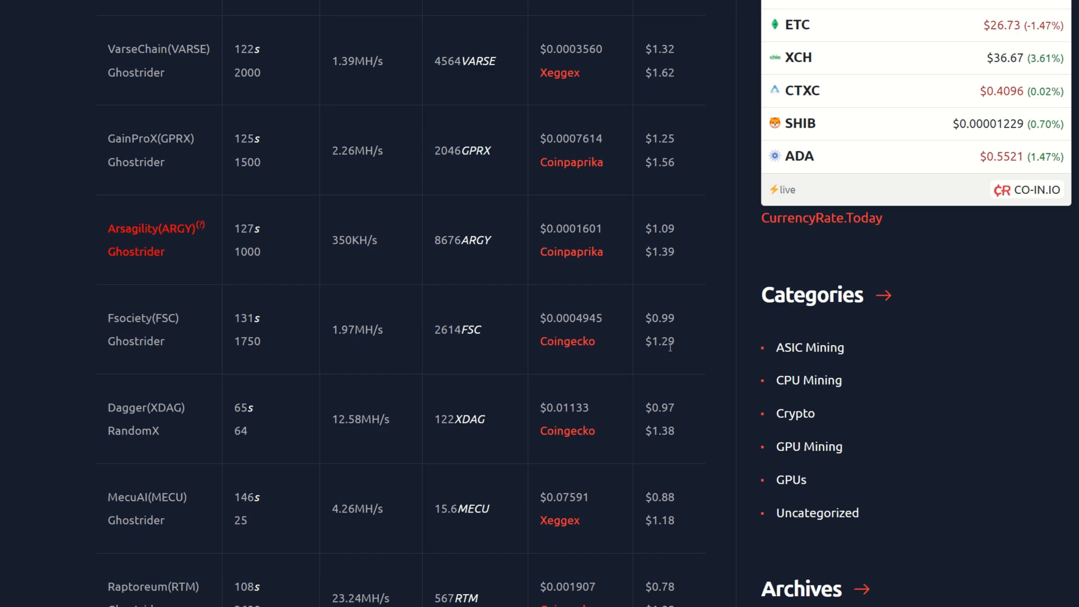
{"action": "scroll", "scroll_direction": "up", "scroll_amount": 3}
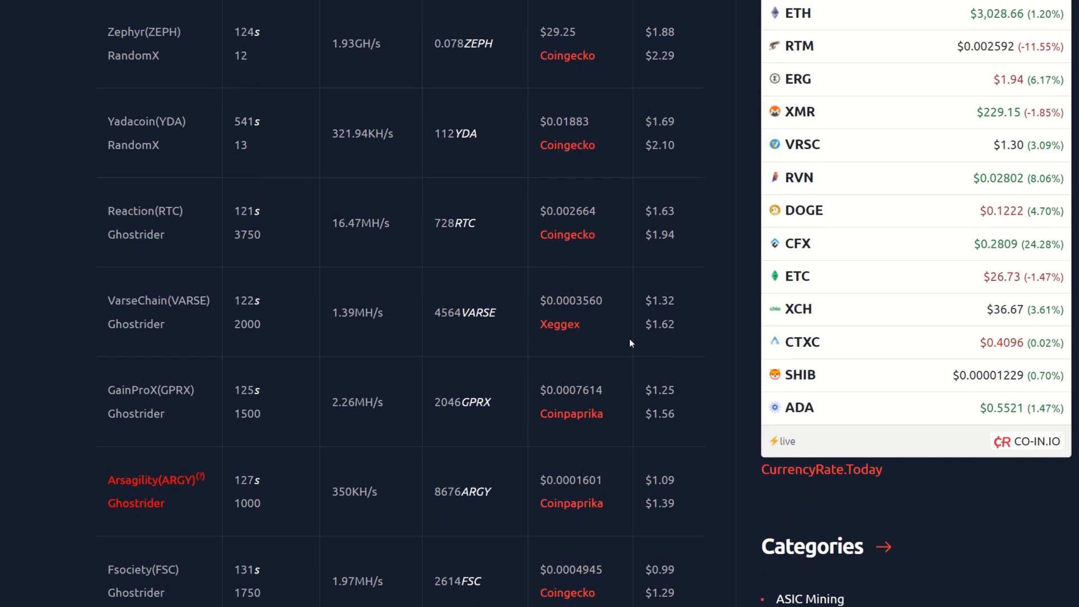
{"action": "scroll", "scroll_direction": "down", "scroll_amount": 3}
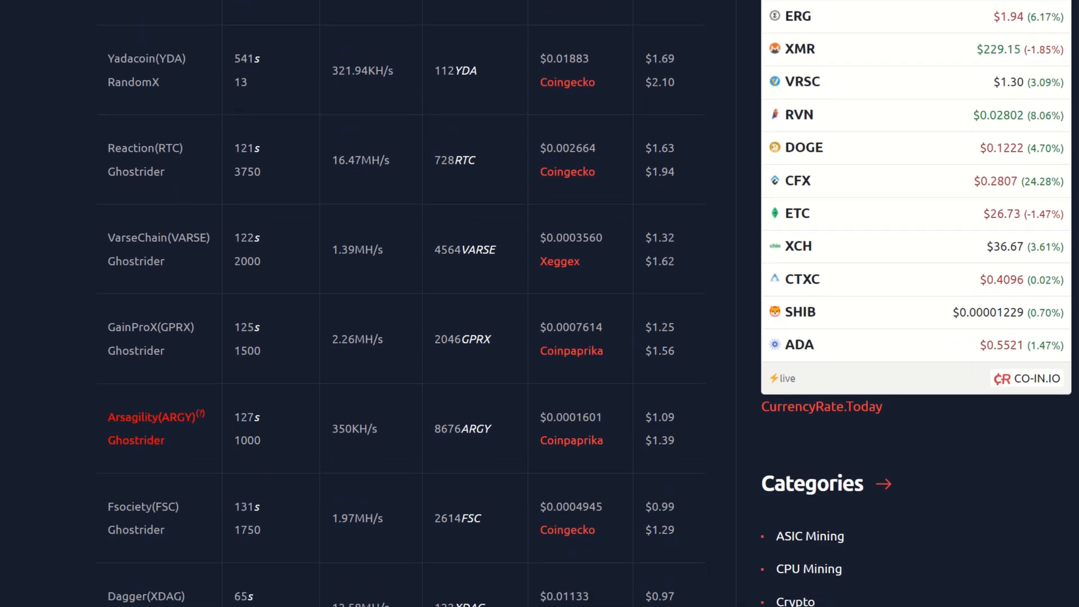